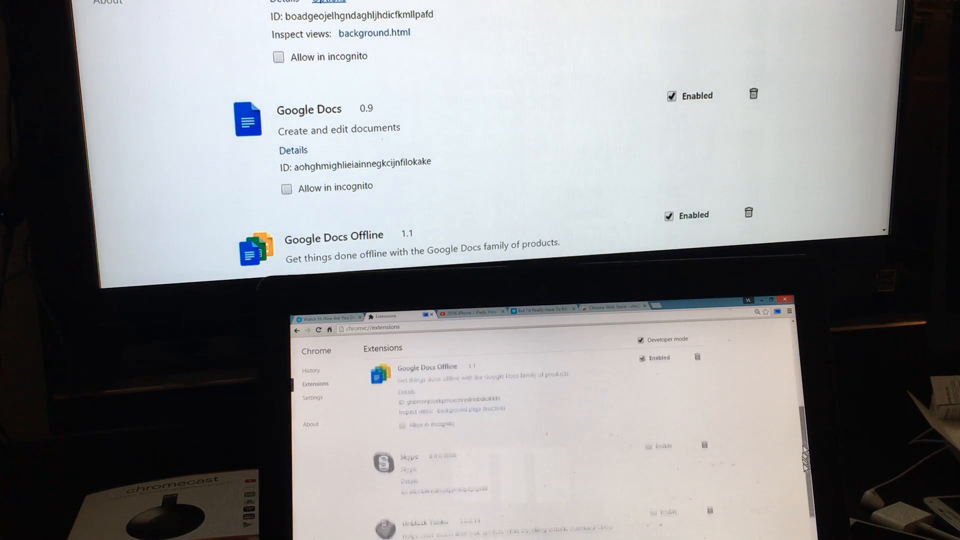
Reach the Extensions page through the browser menu and Settings.
scroll(down, 3)
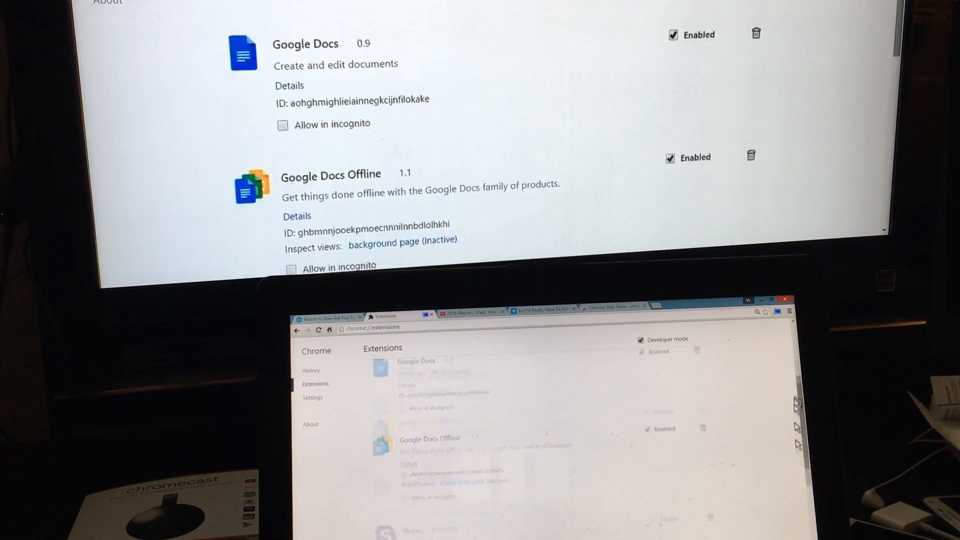
scroll(down, 3)
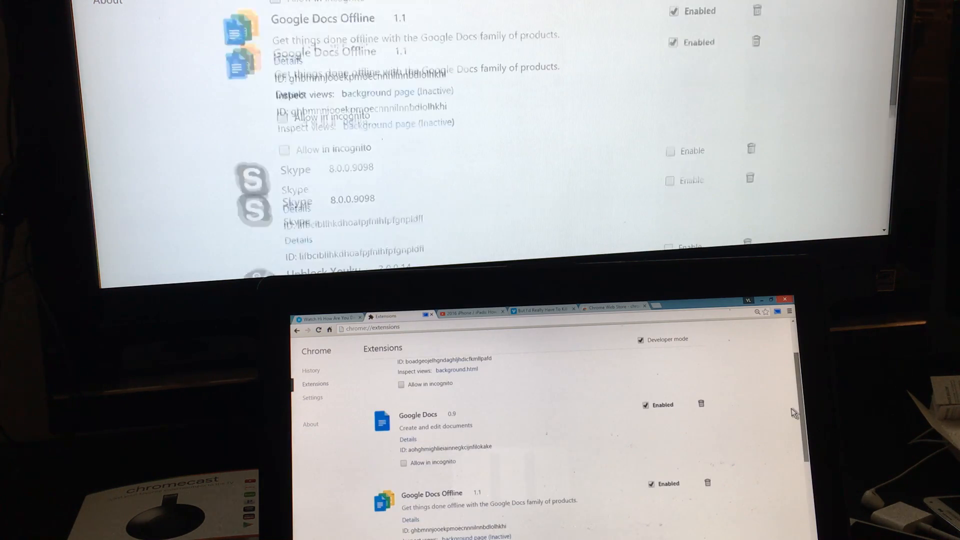
scroll(down, 3)
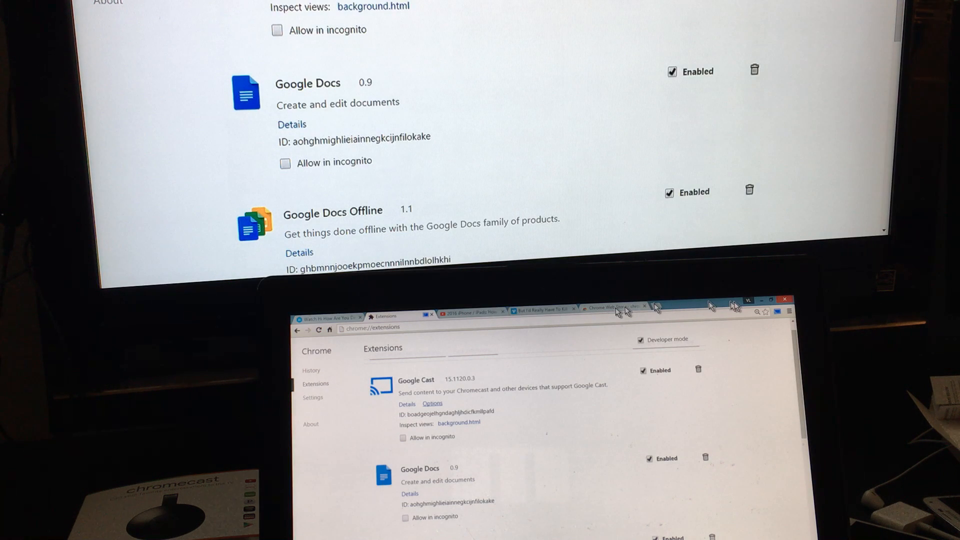
mouse_move(765, 322)
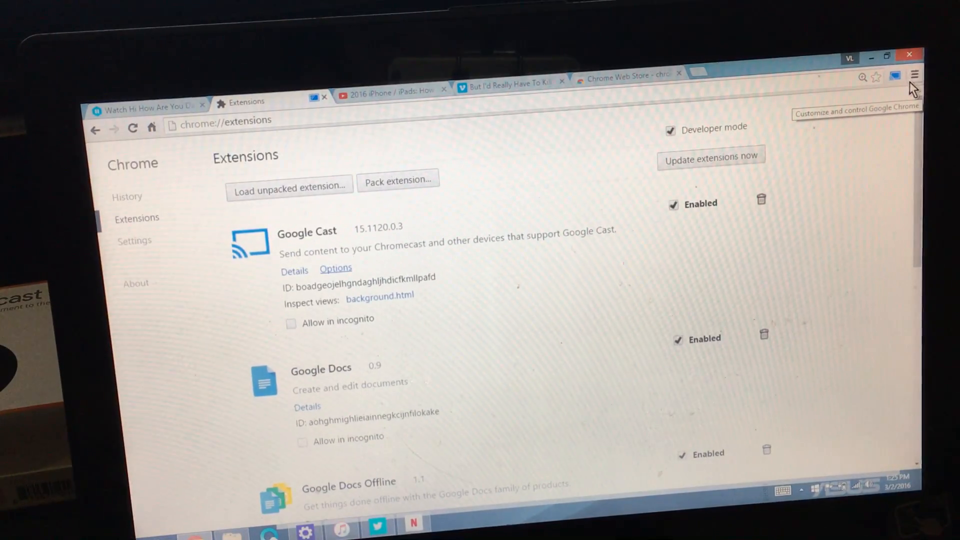
click(915, 74)
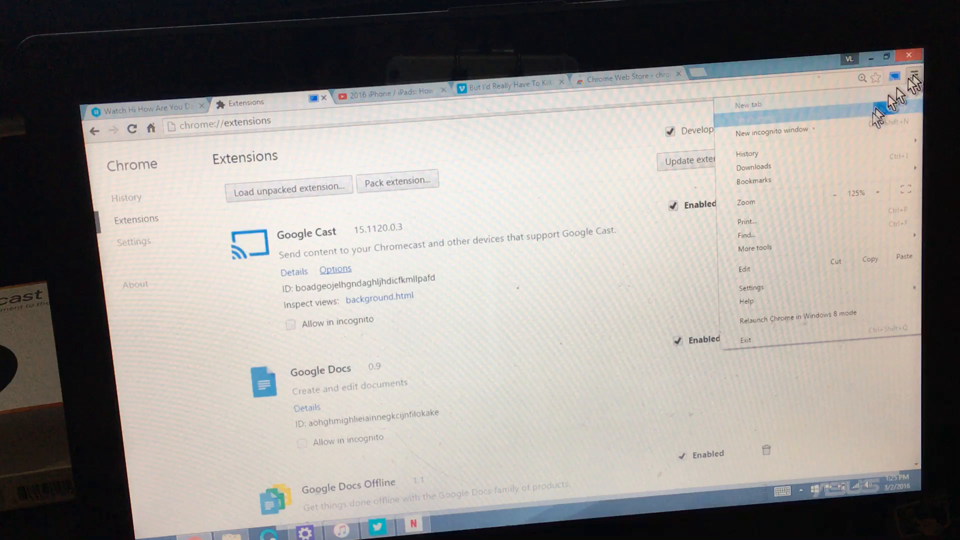
mouse_move(786, 291)
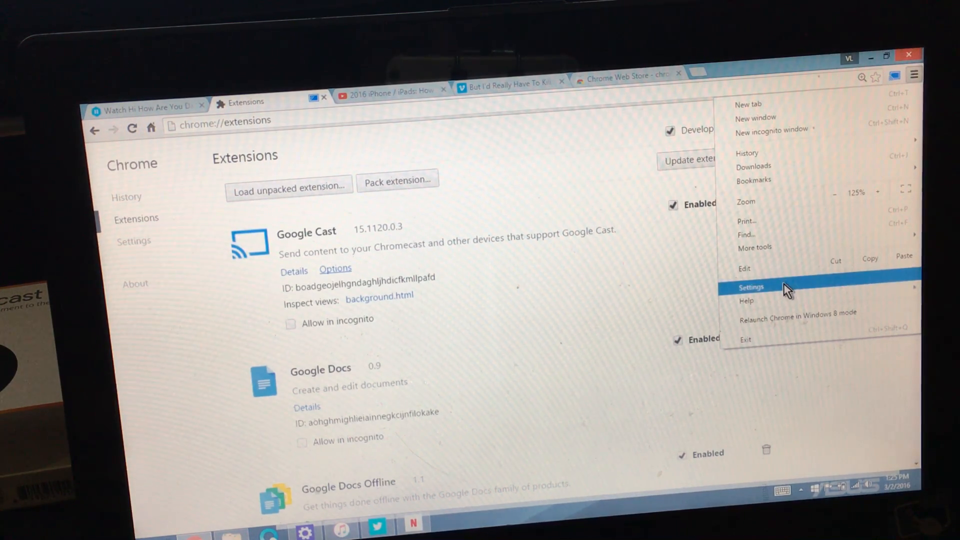
click(750, 287)
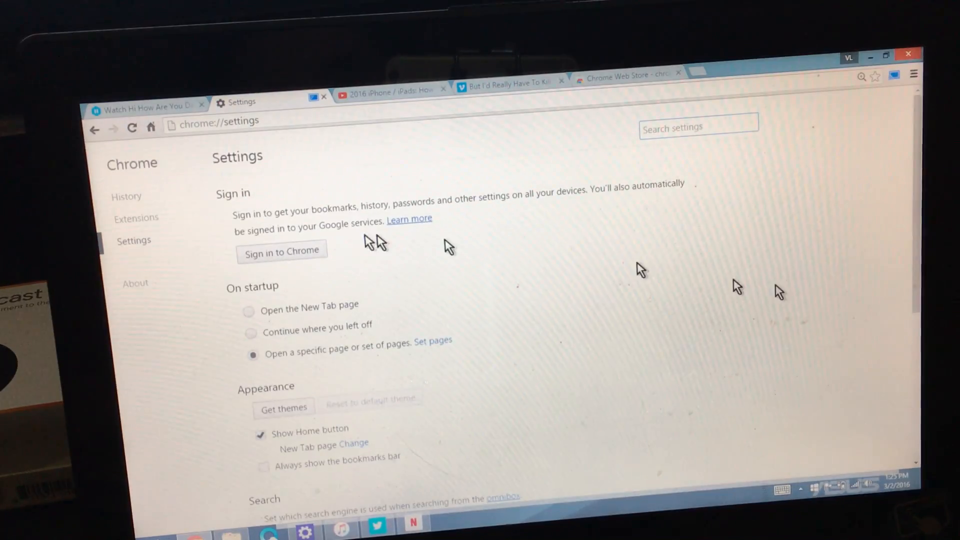
click(136, 218)
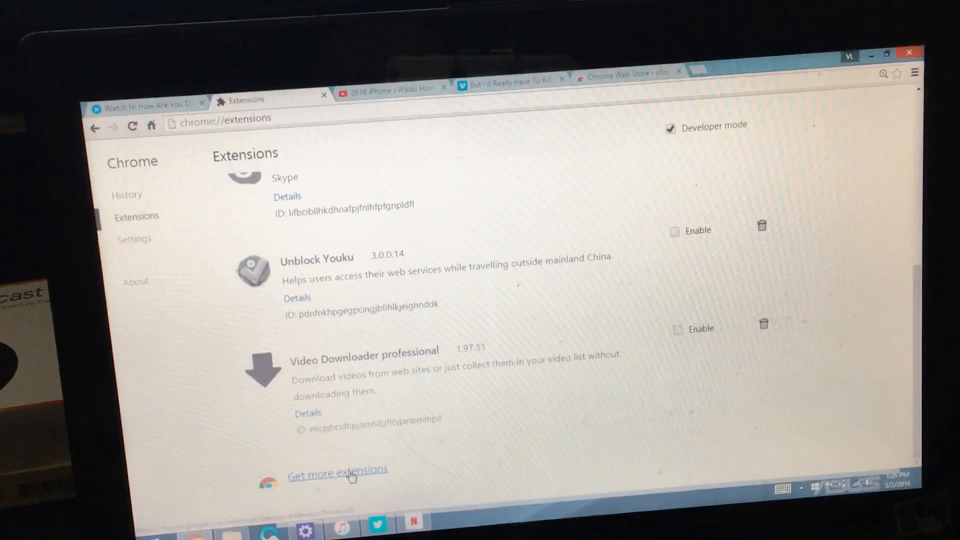
Search the Chrome Web Store for chromecast and start adding Google Cast.
click(338, 470)
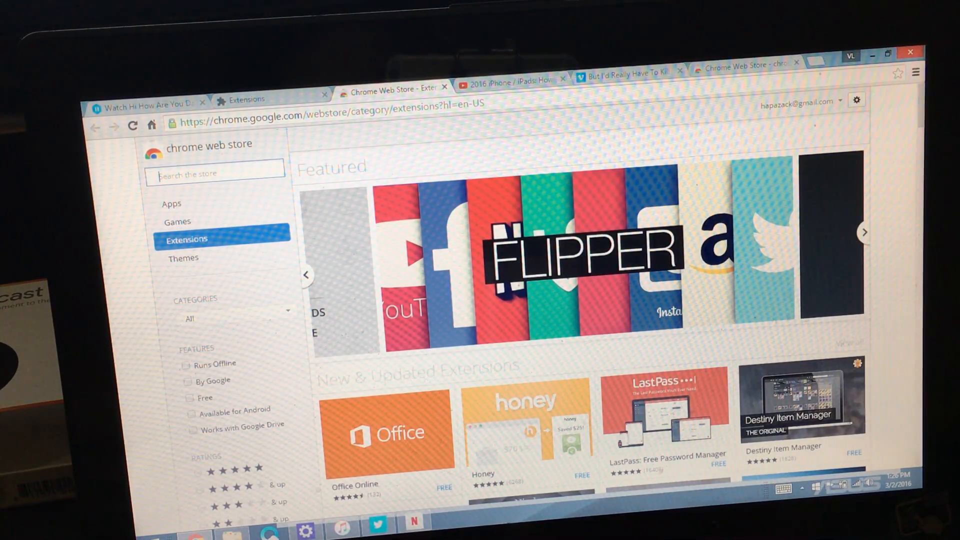
text(chromecast)
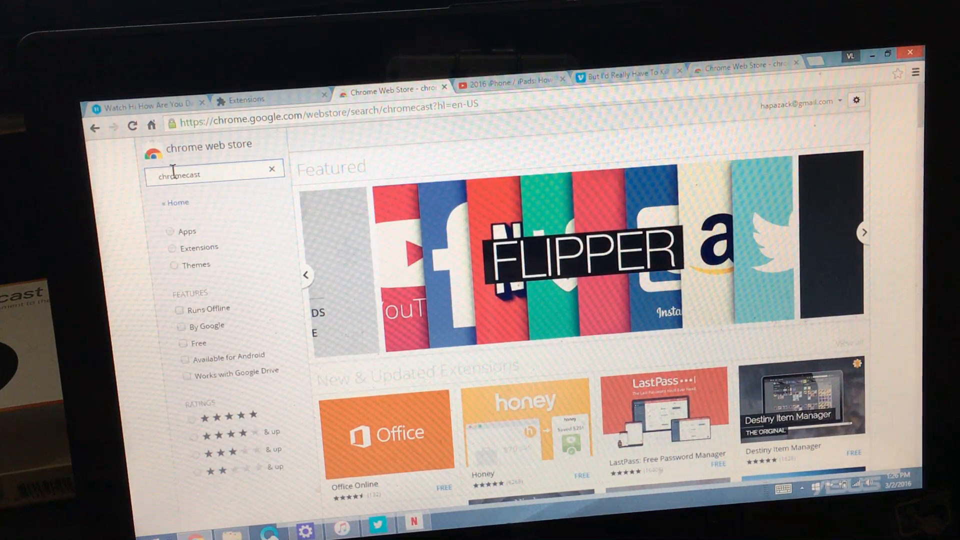
scroll(down, 3)
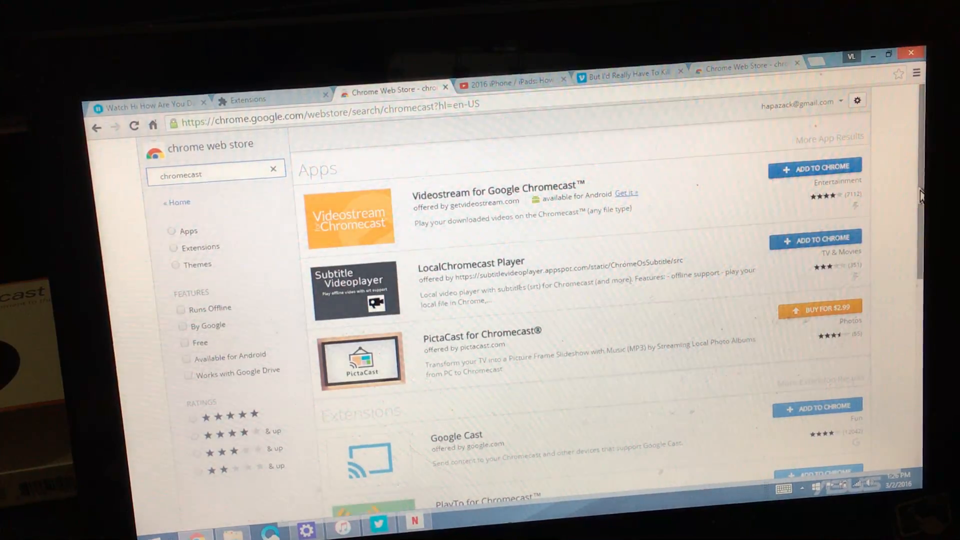
scroll(down, 3)
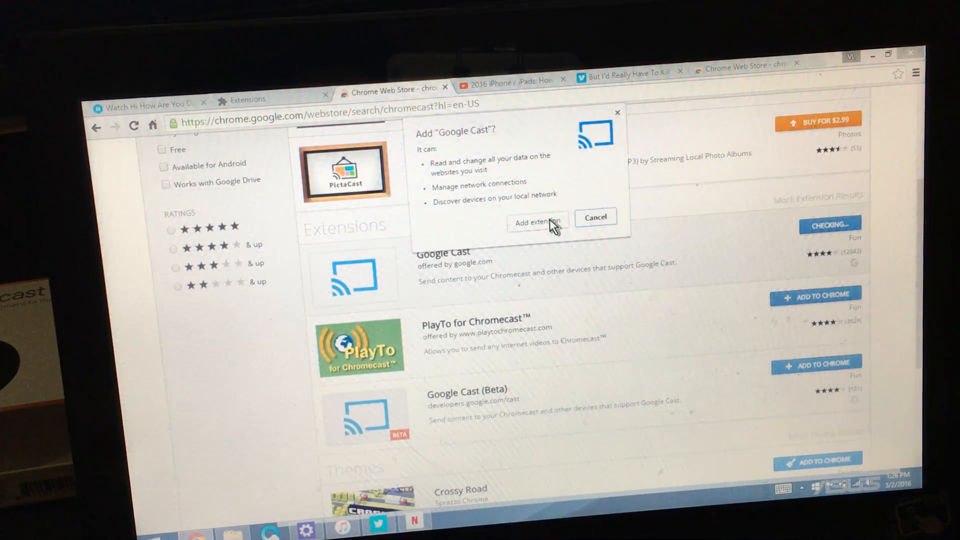
Confirm adding Google Cast and accept the usage-statistics prompt.
click(537, 222)
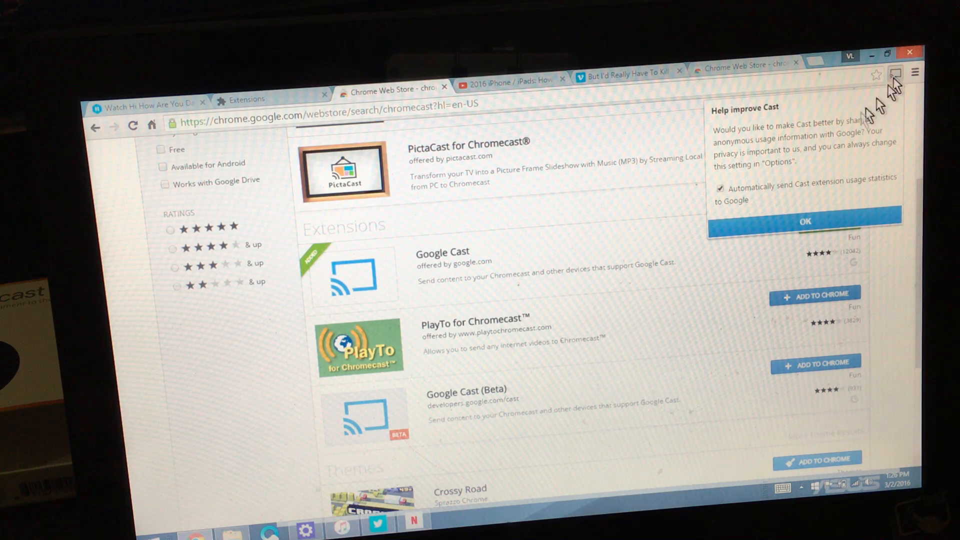
click(806, 220)
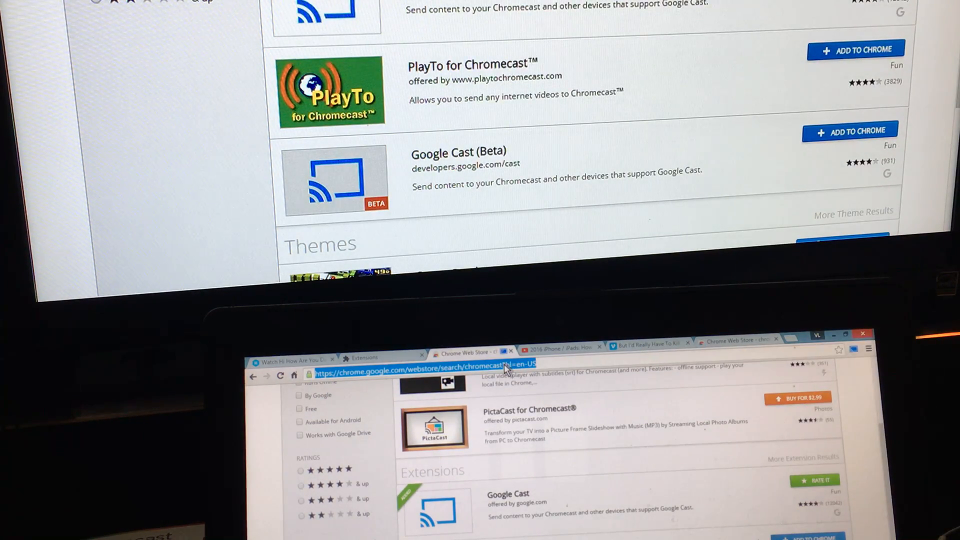
Load youtube.com/my_videos?o=U in the tab being cast to the TV.
text(youtube.com/my_videos?o=U)
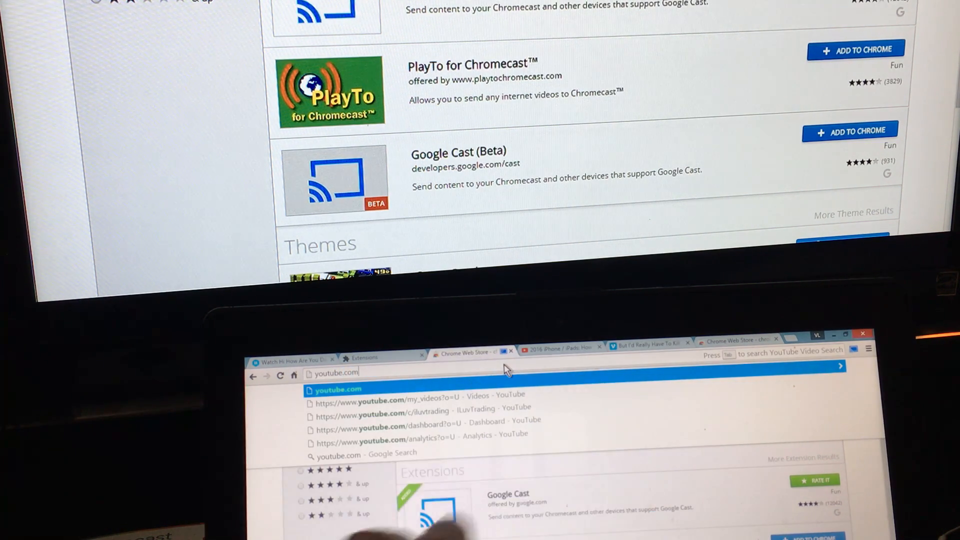
key(Enter)
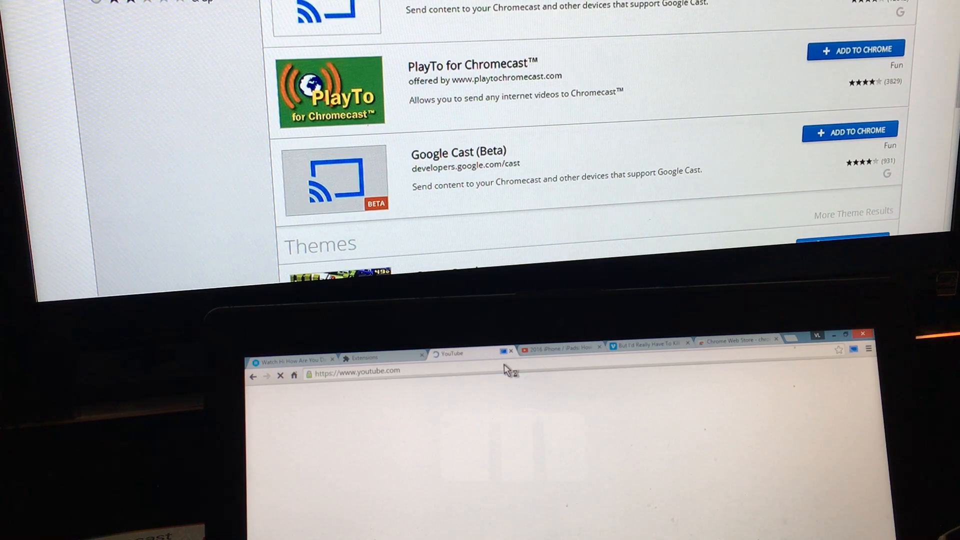